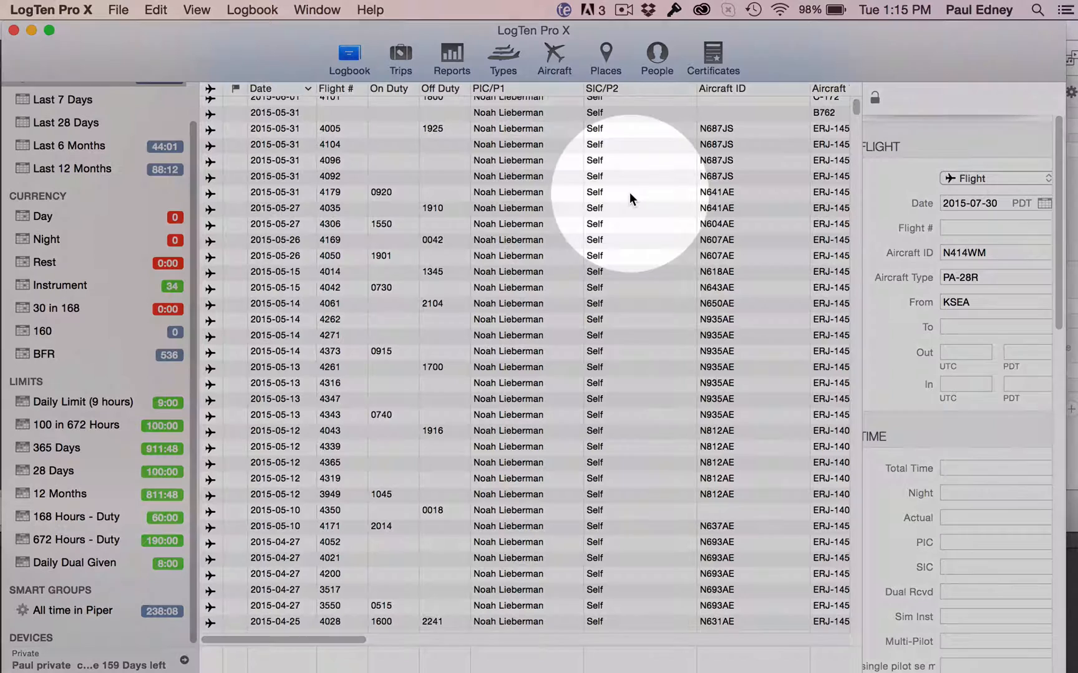
mouse_move(779, 8)
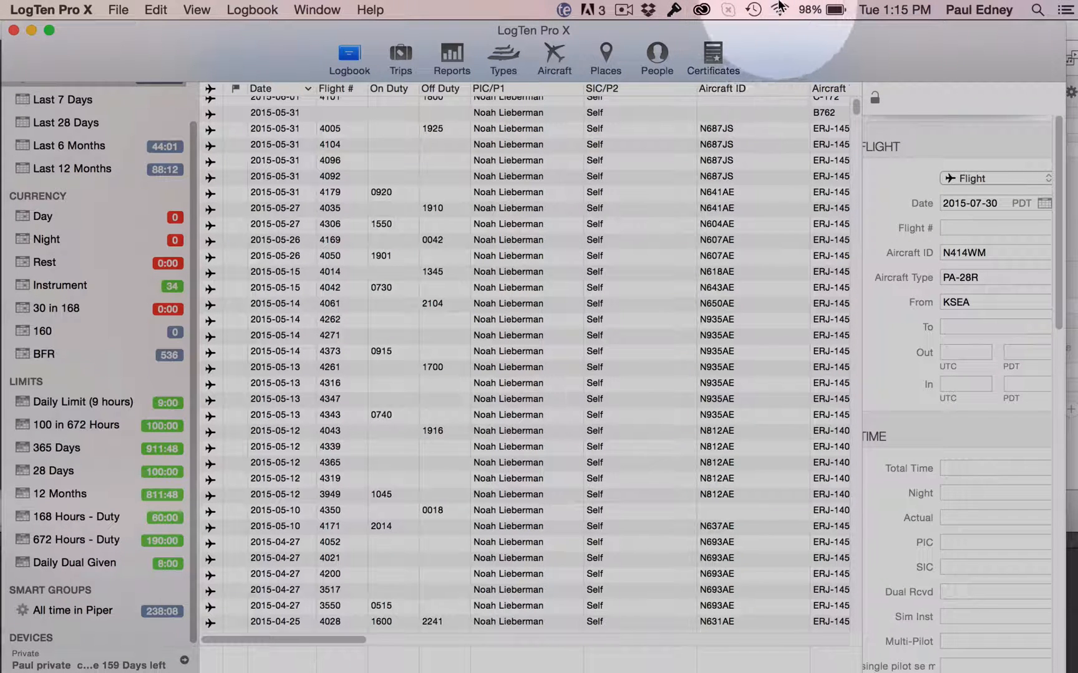
click(778, 10)
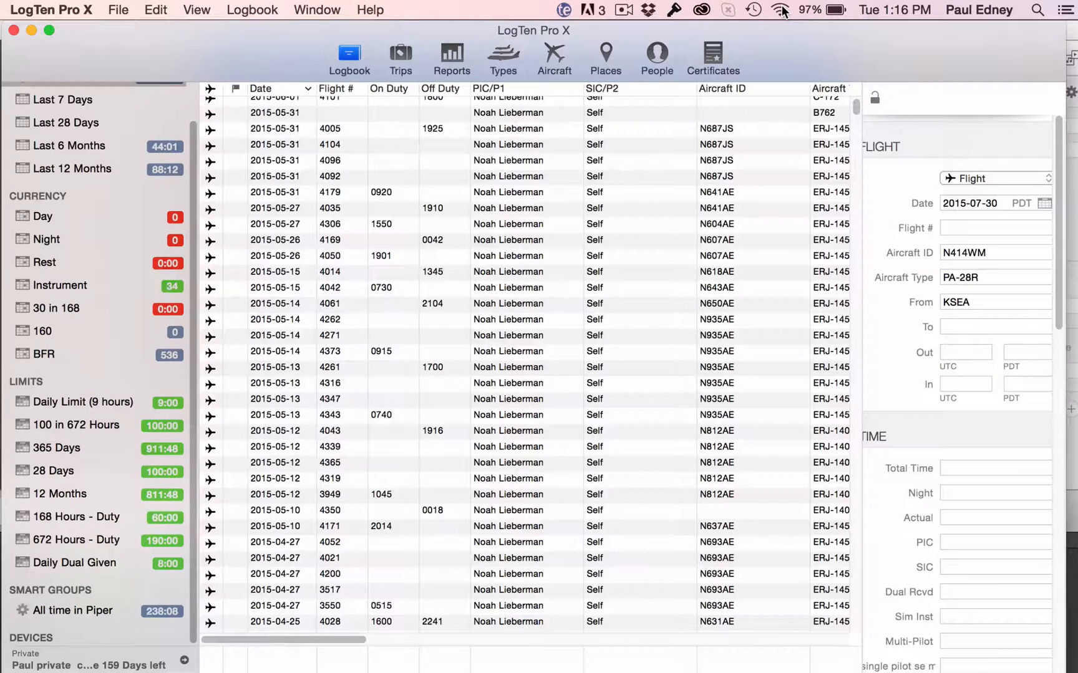
click(51, 10)
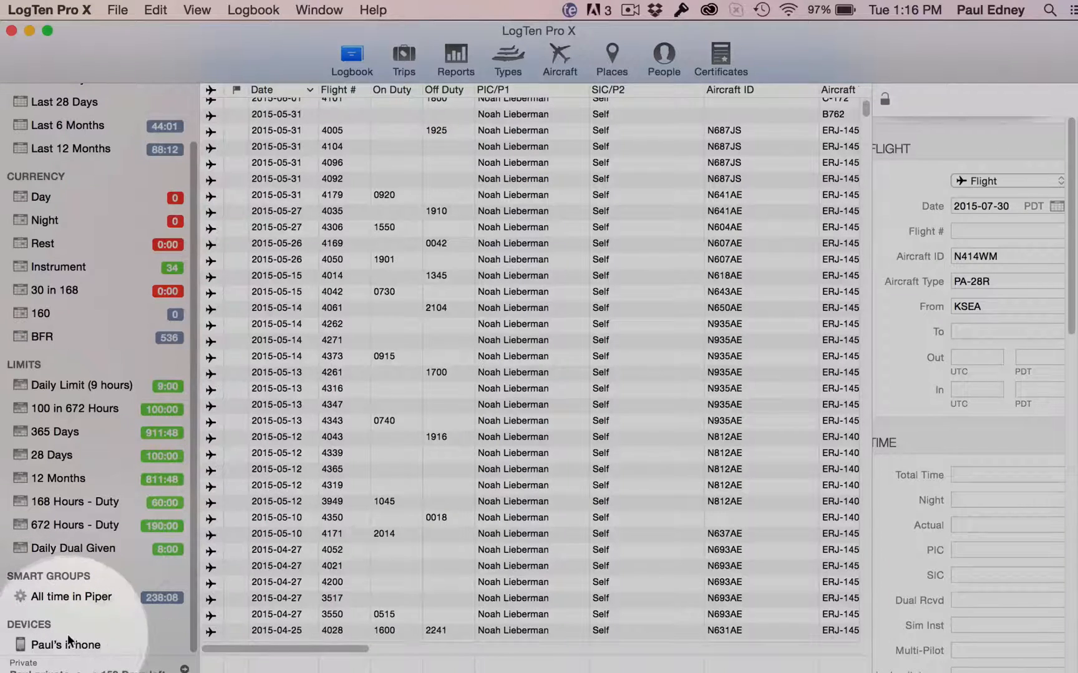
Pair the Mac with the iPhone using its on-screen passcode and run Sync Now.
click(66, 644)
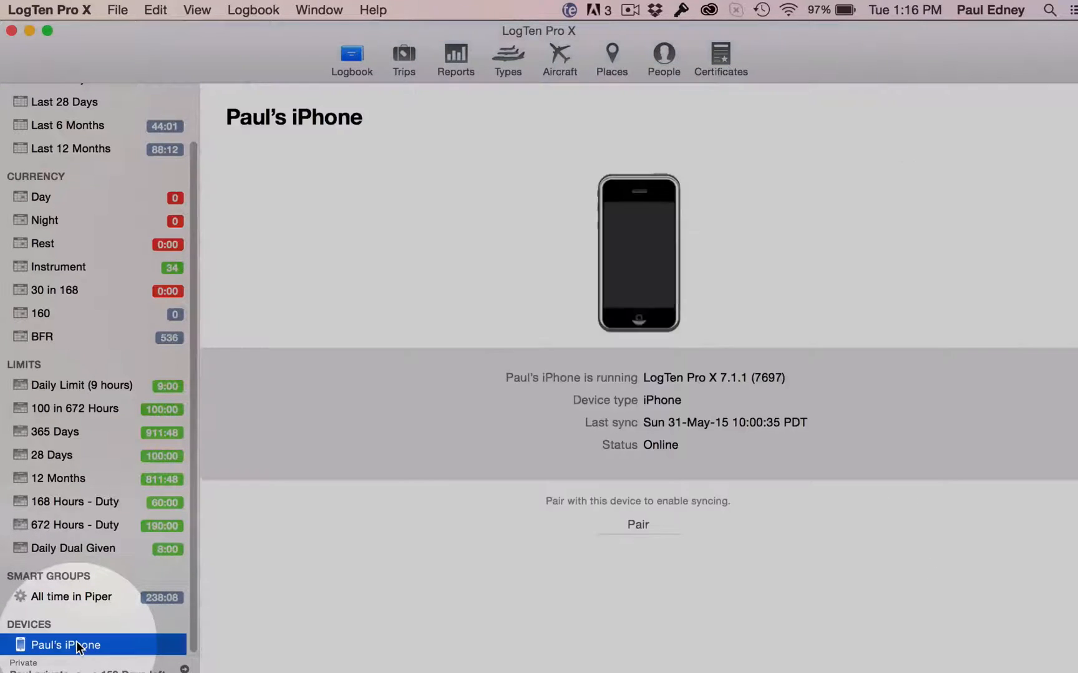
click(636, 525)
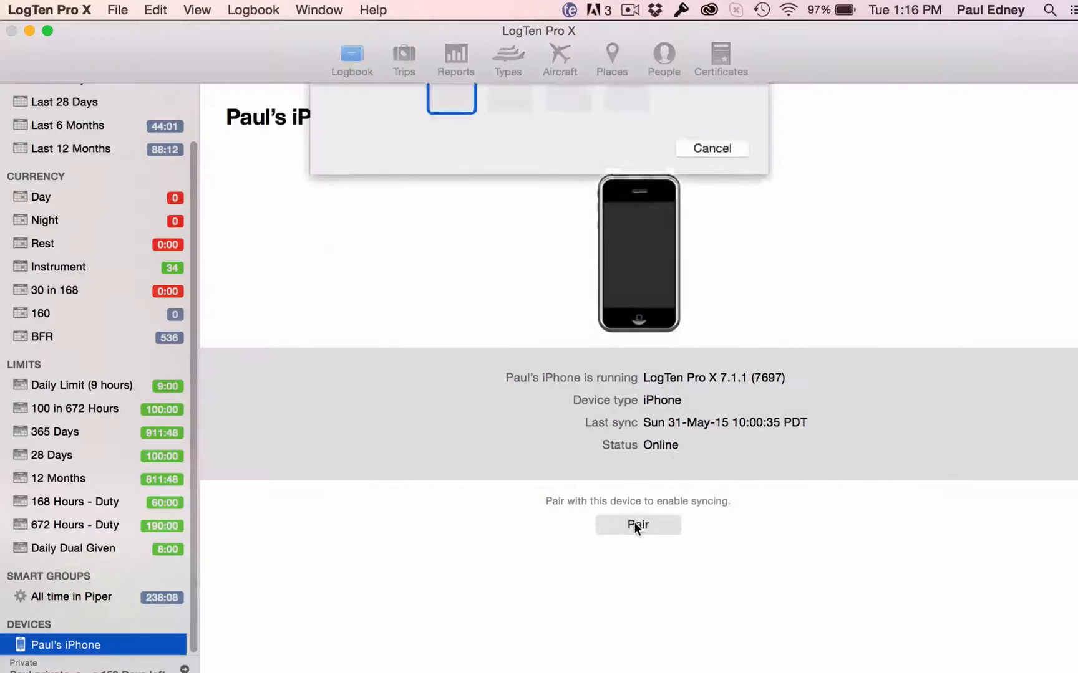
text(1)
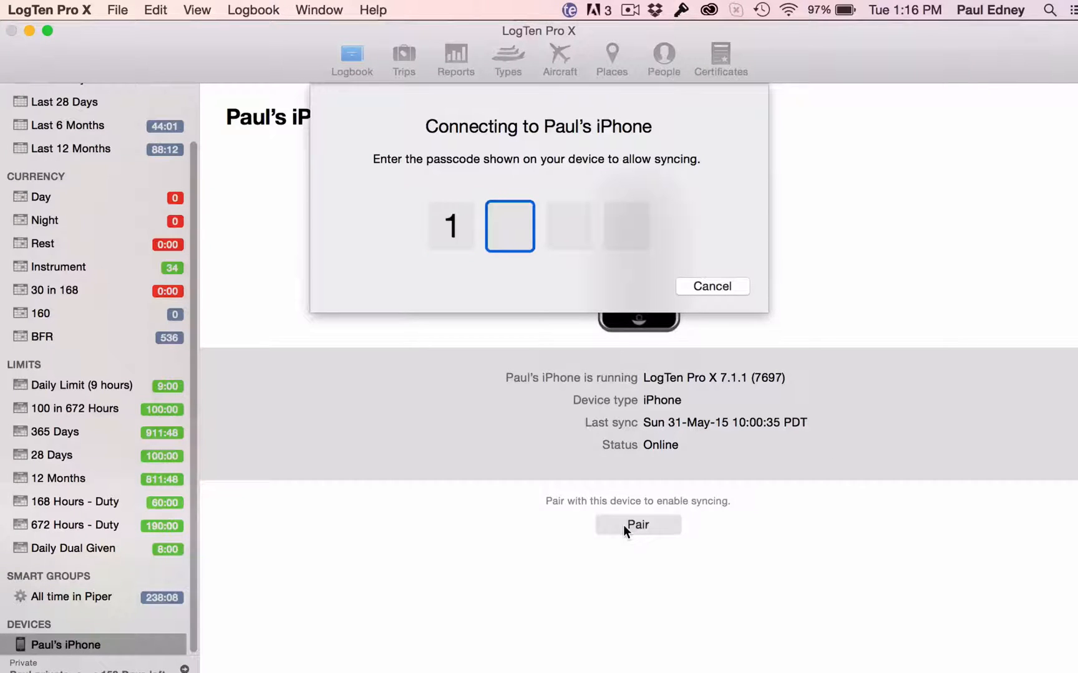
click(711, 286)
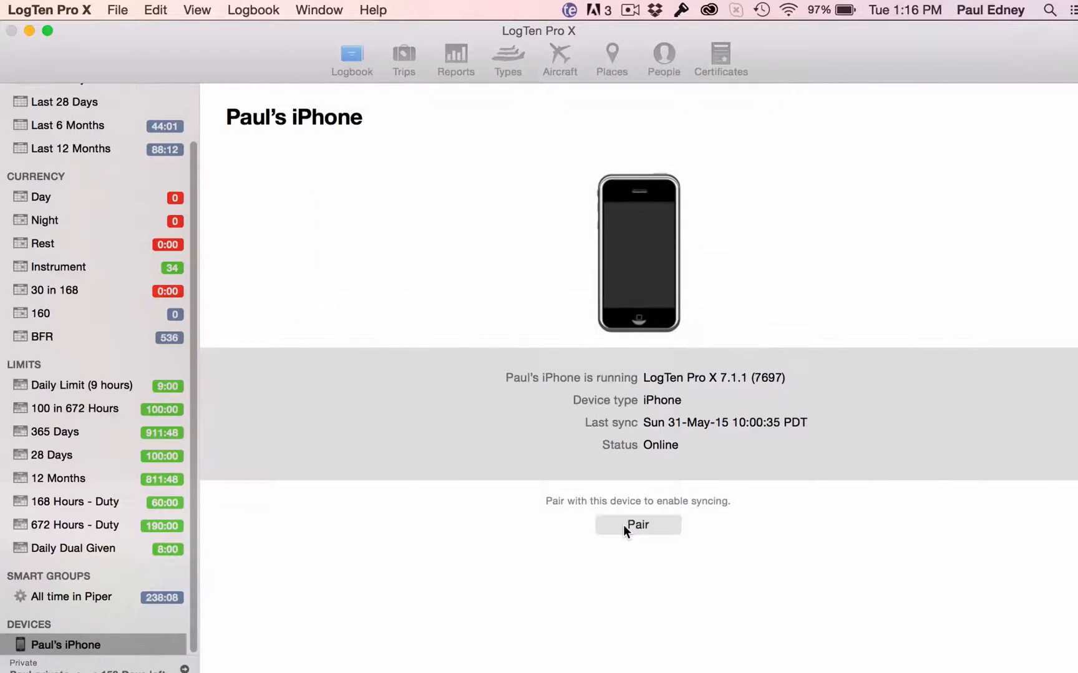
click(636, 524)
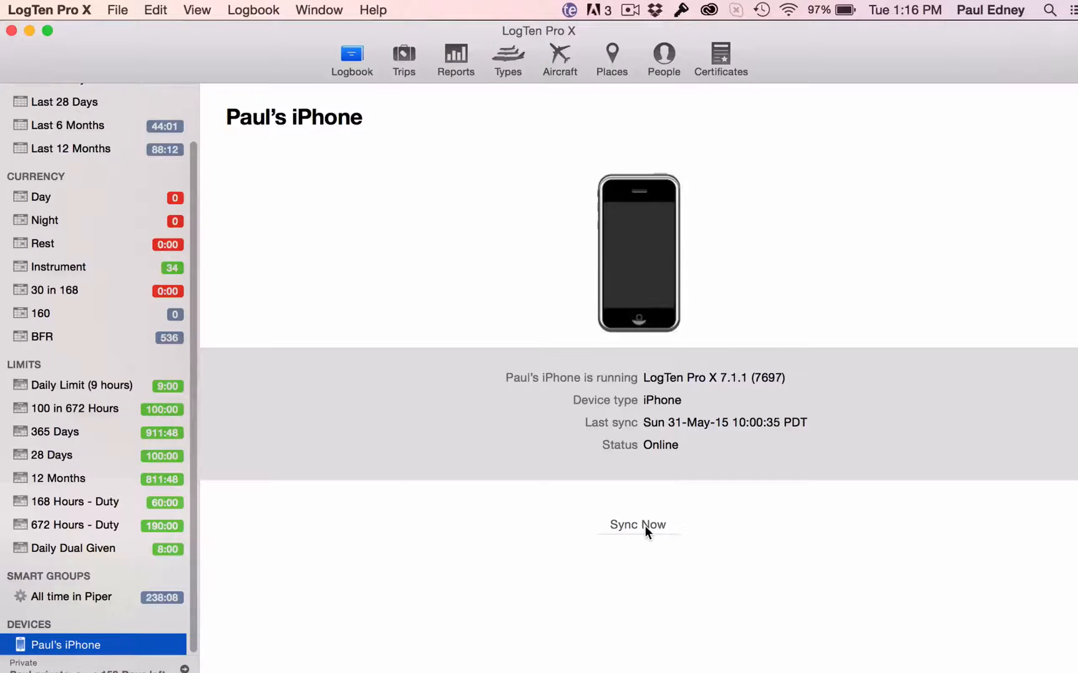
click(636, 524)
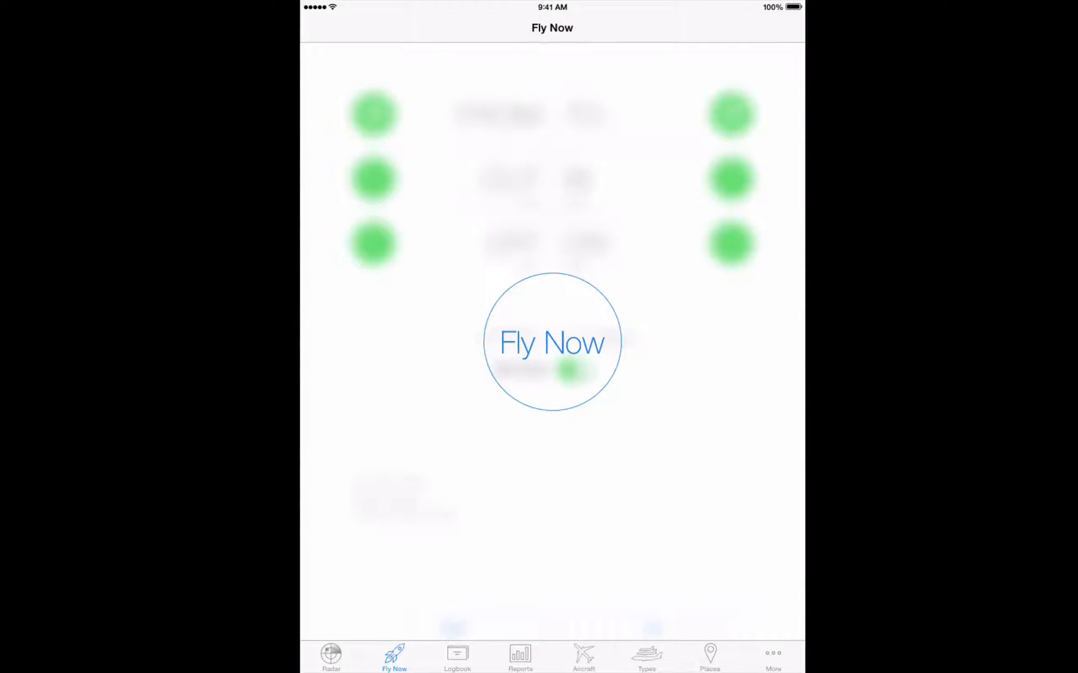
Set the iPad's Sync Using to Wi-Fi and pair it with the iPhone via passcode.
click(772, 658)
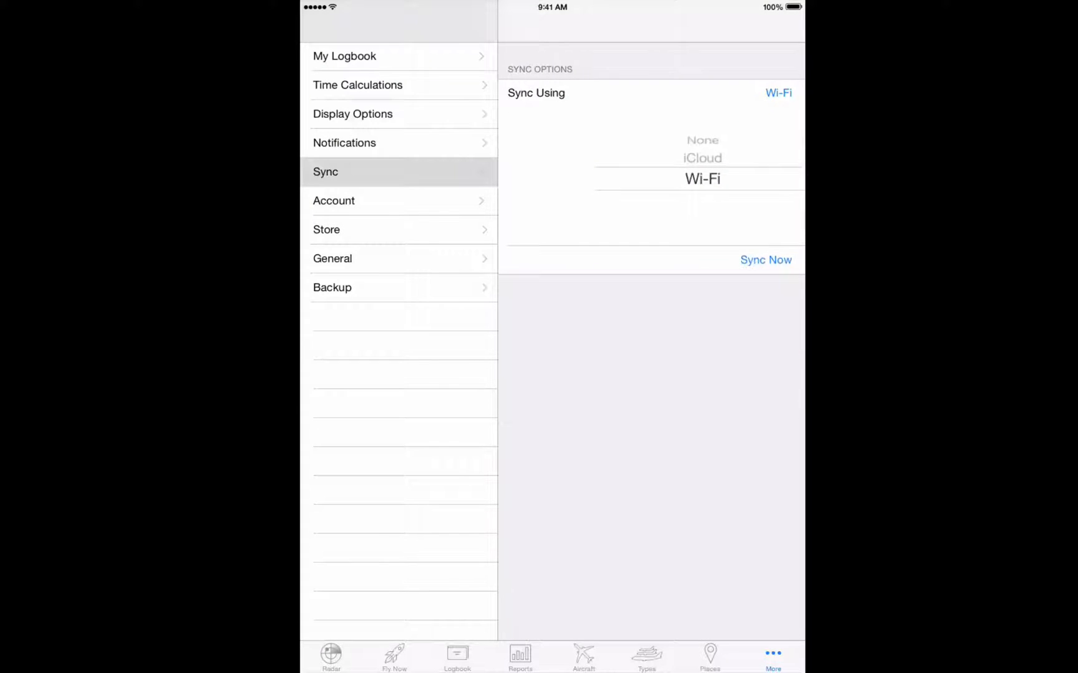
click(766, 259)
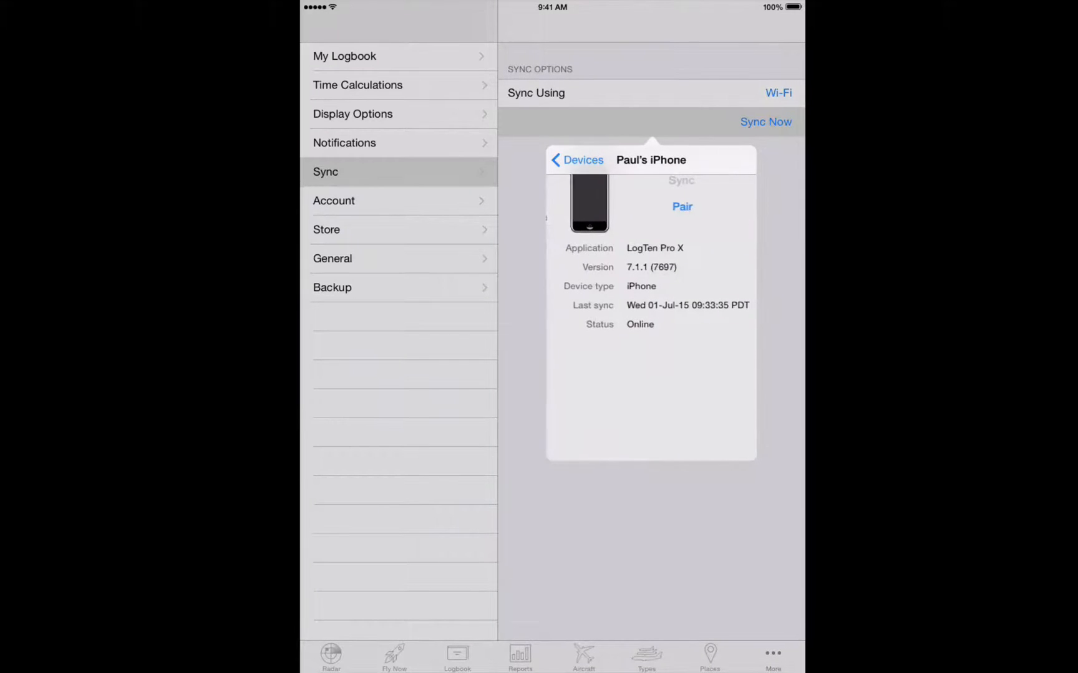
click(682, 206)
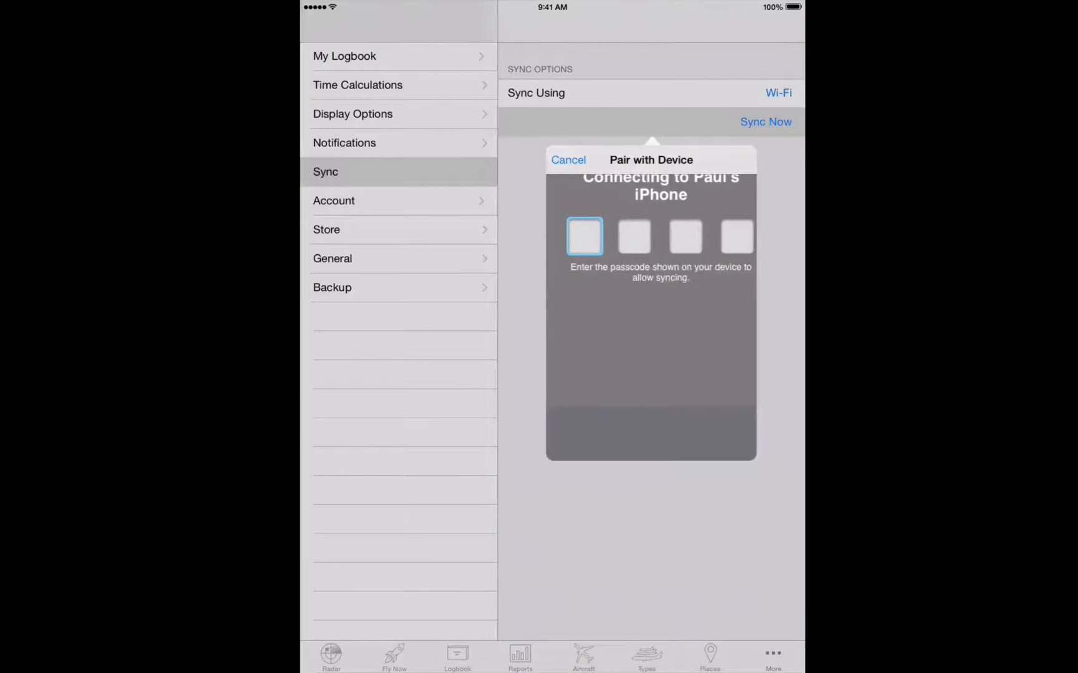
text(0)
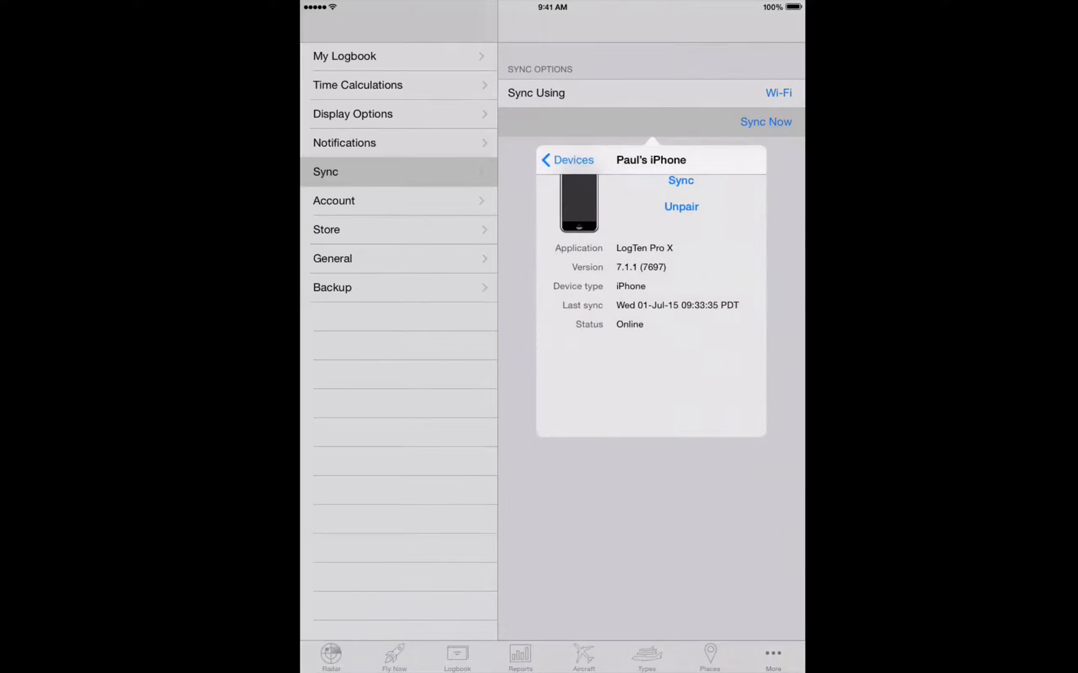
Sync the iPad logbook with the iPhone, merging in the SR20 KPDX–KSEA flight.
click(679, 179)
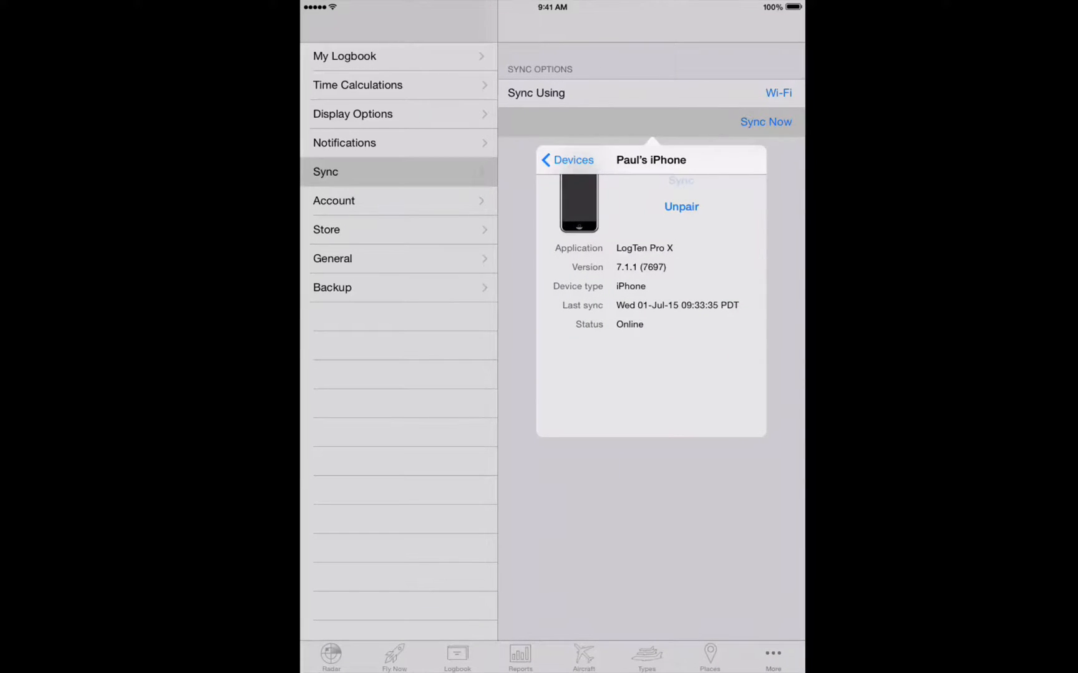
click(680, 180)
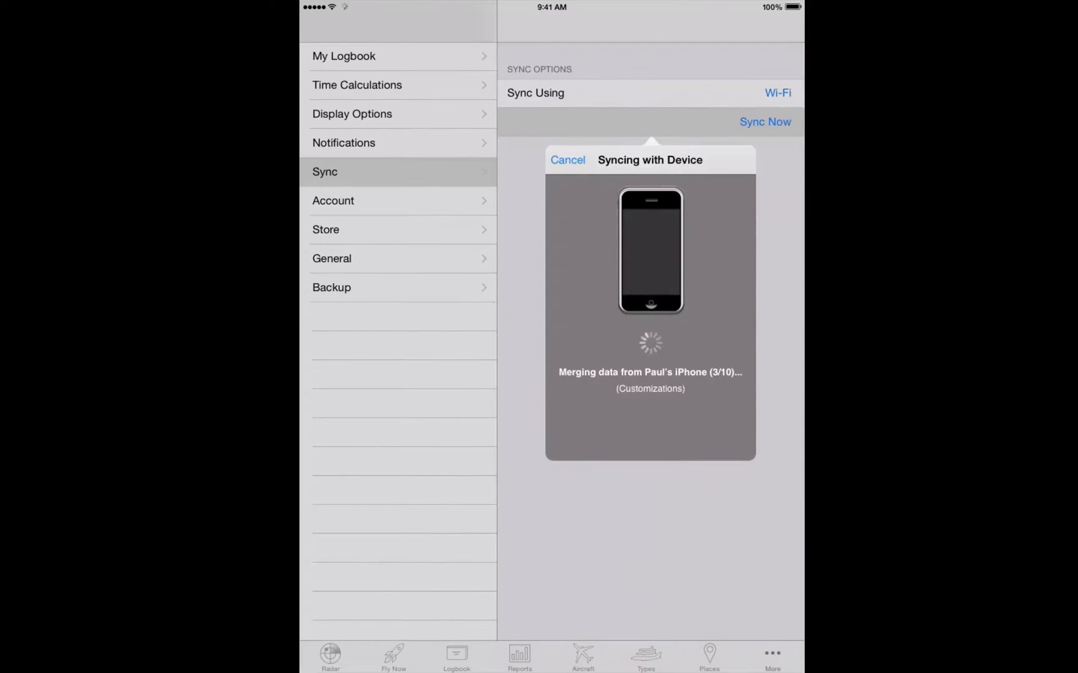
click(455, 656)
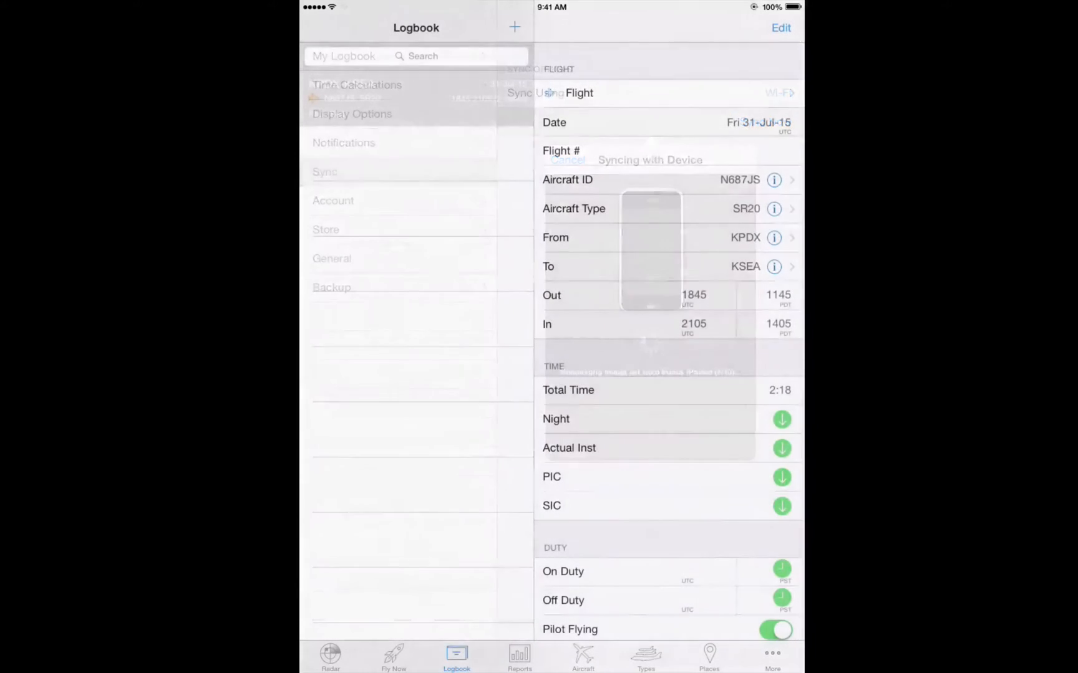
click(772, 656)
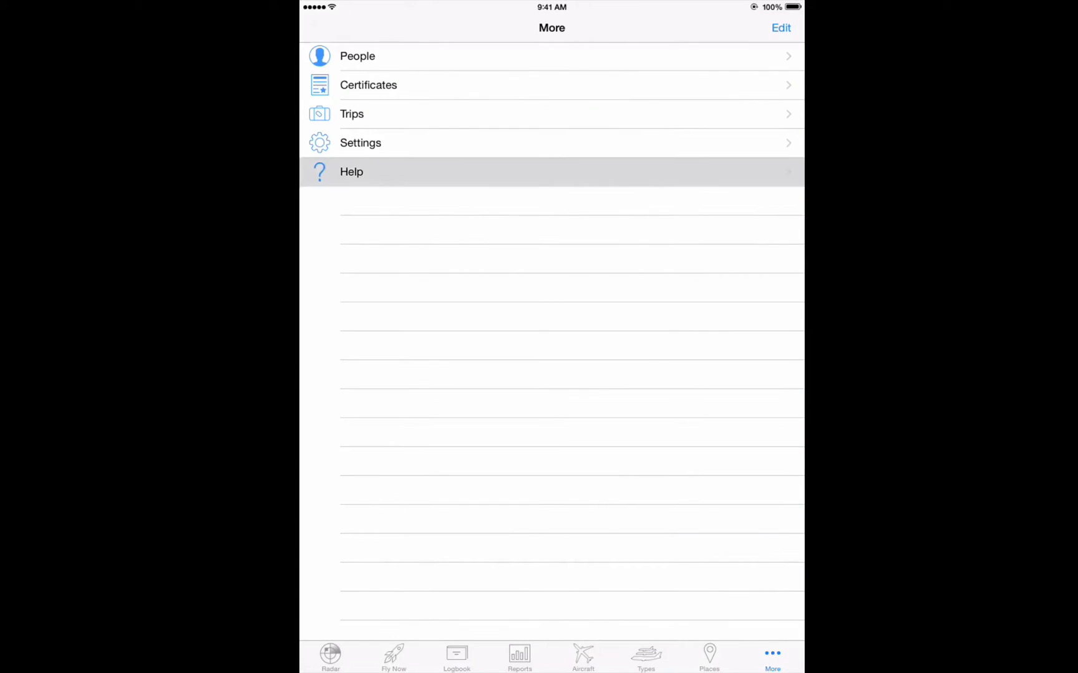